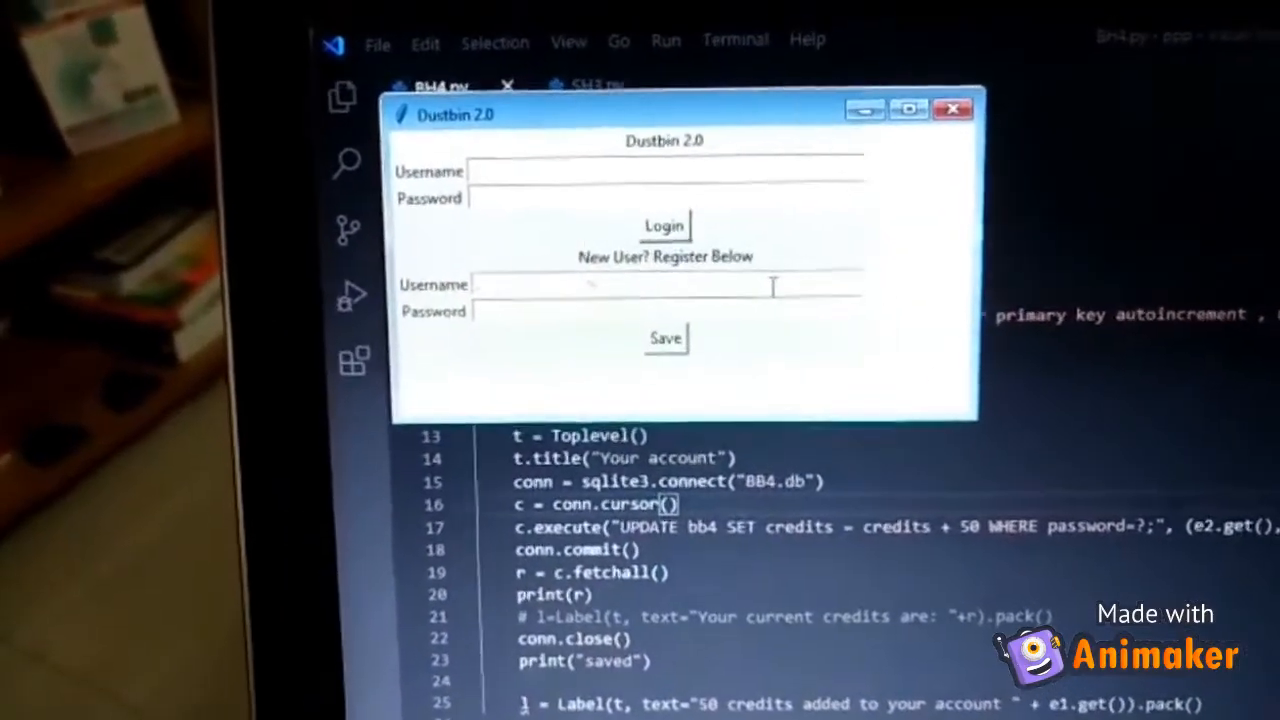
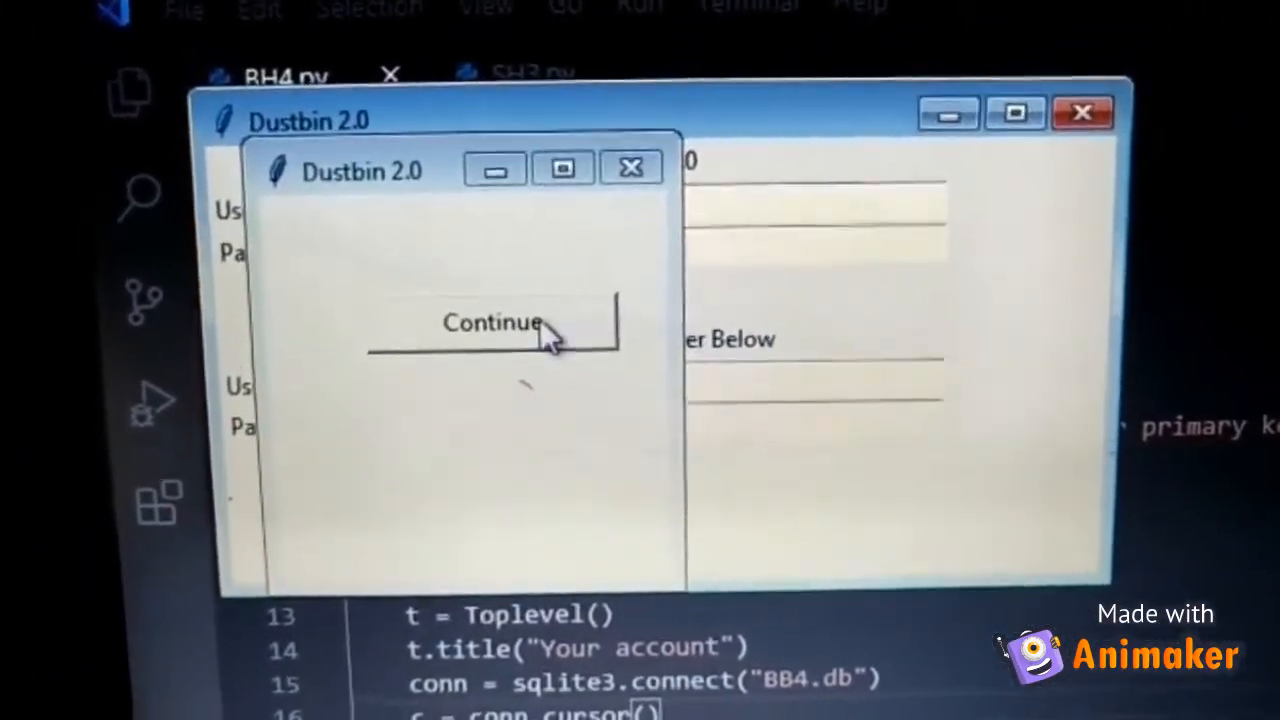
pyautogui.click(490, 322)
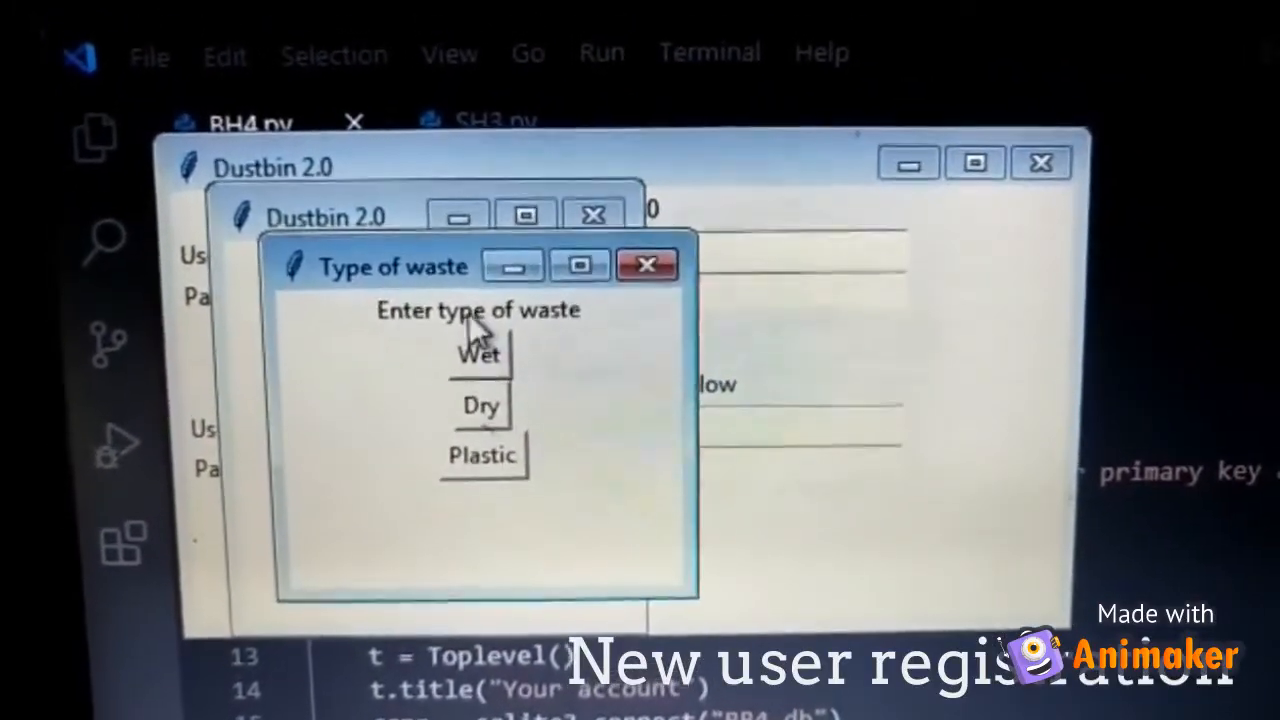
pyautogui.click(479, 355)
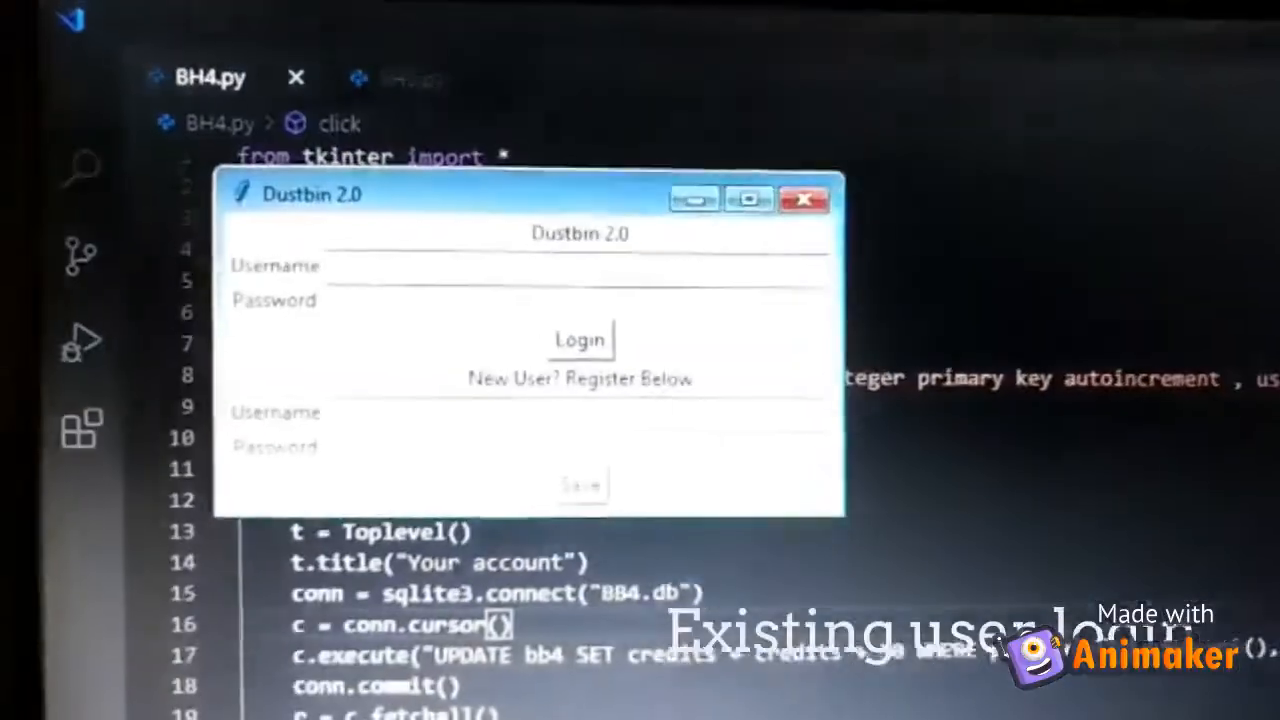
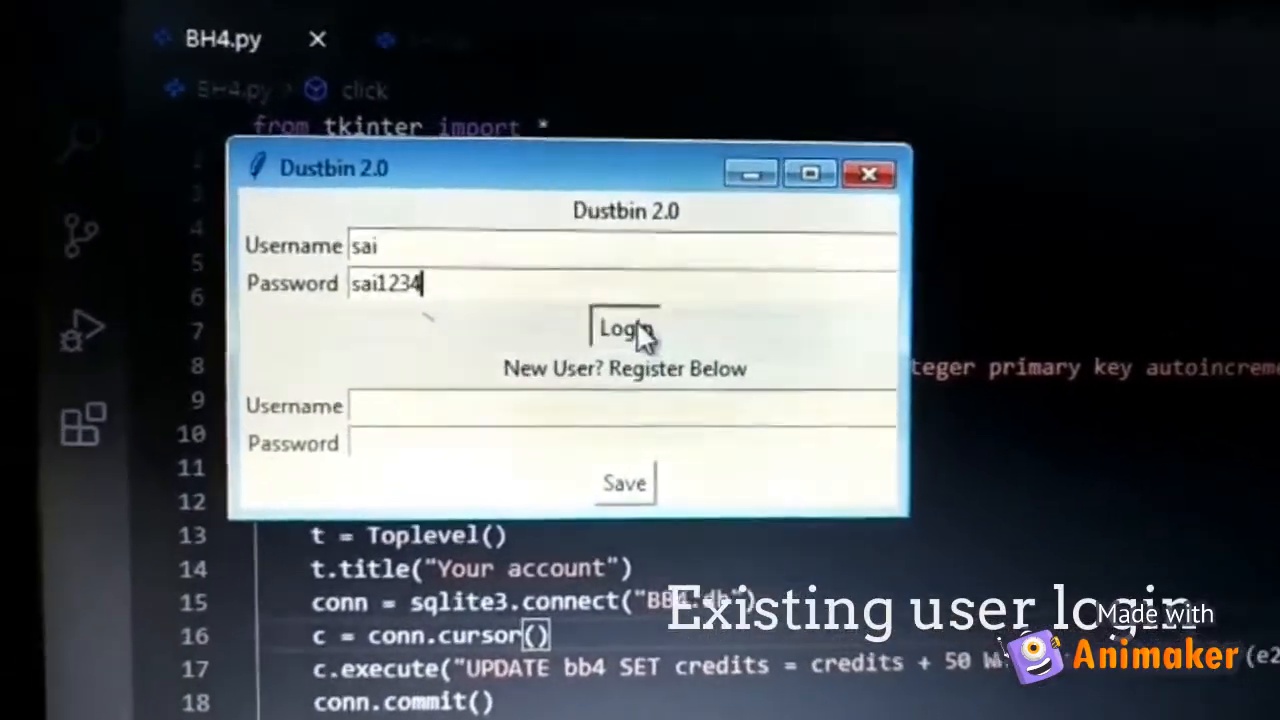
pyautogui.click(624, 329)
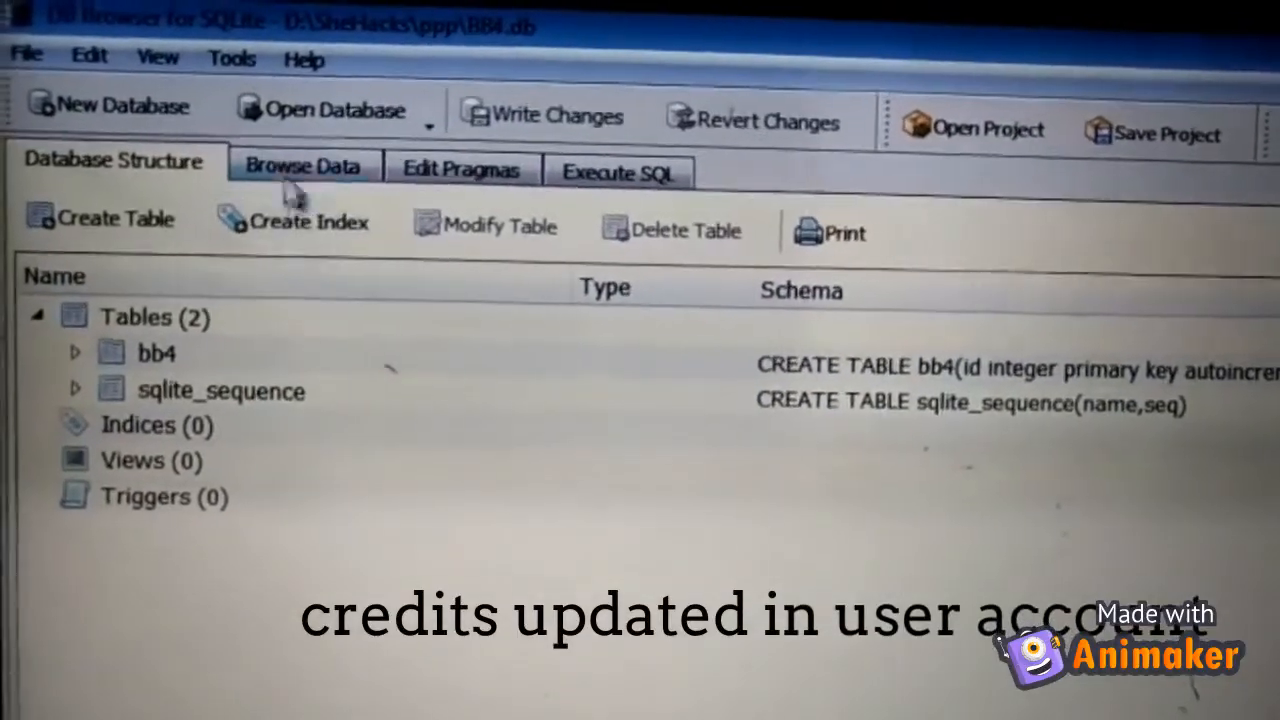
# - Browse the bb4 table rows to confirm sai has 100 credits
pyautogui.click(302, 165)
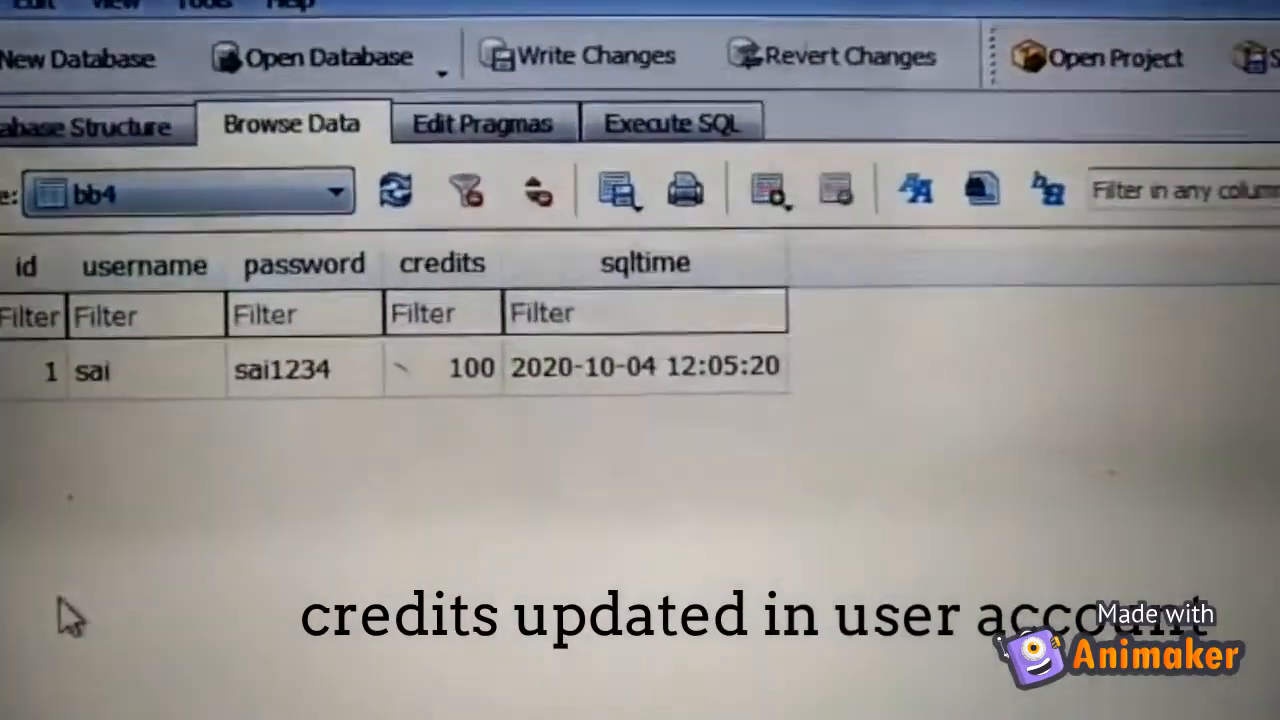